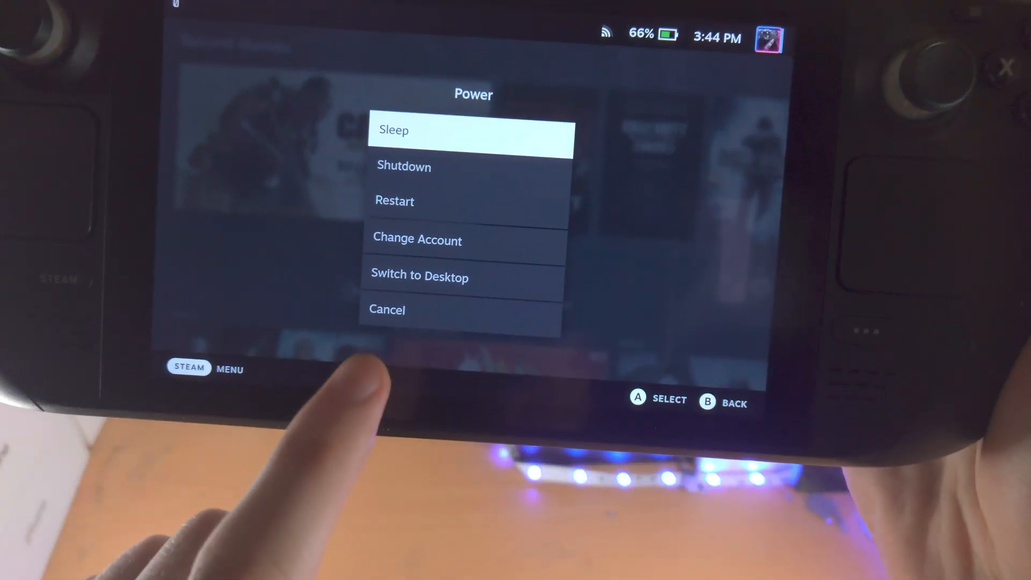
Leave SteamOS Gaming Mode via Power > Switch to Desktop.
{"action": "left_click", "coordinate": [419, 277]}
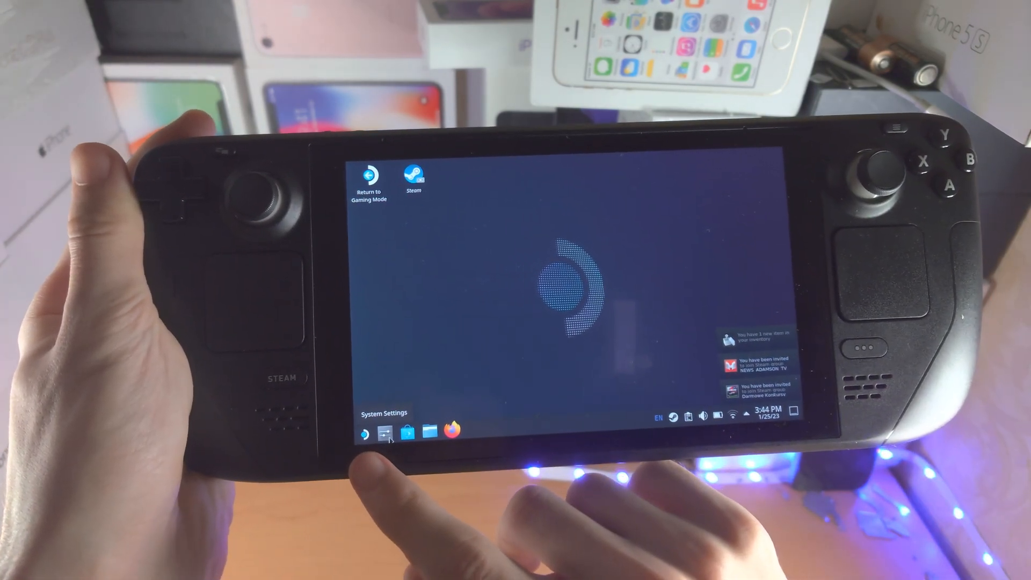
{"action": "left_click", "coordinate": [364, 432]}
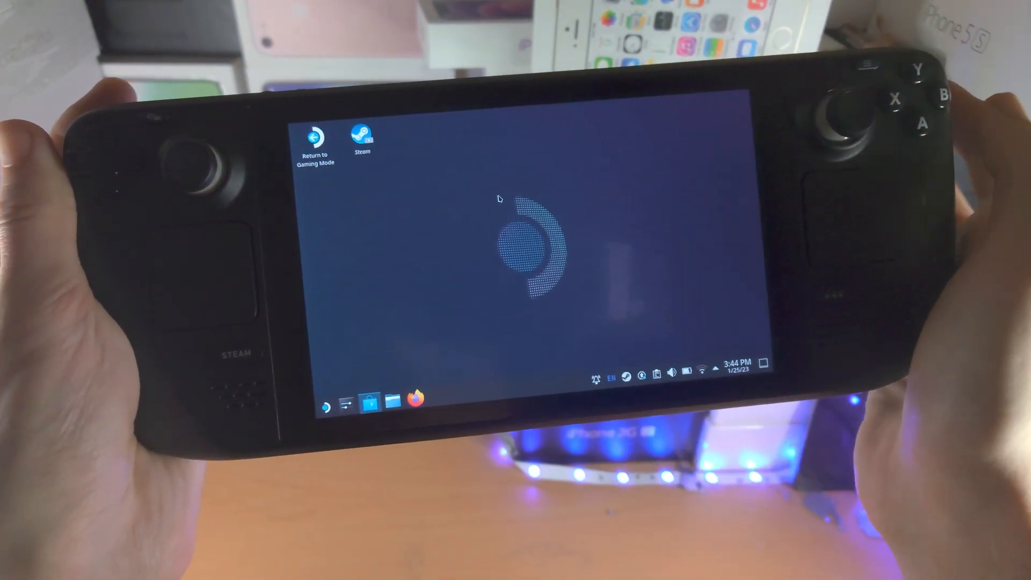
Search the Discover software store for "chrome" so Google Chrome appears in the results.
{"action": "left_click", "coordinate": [386, 401]}
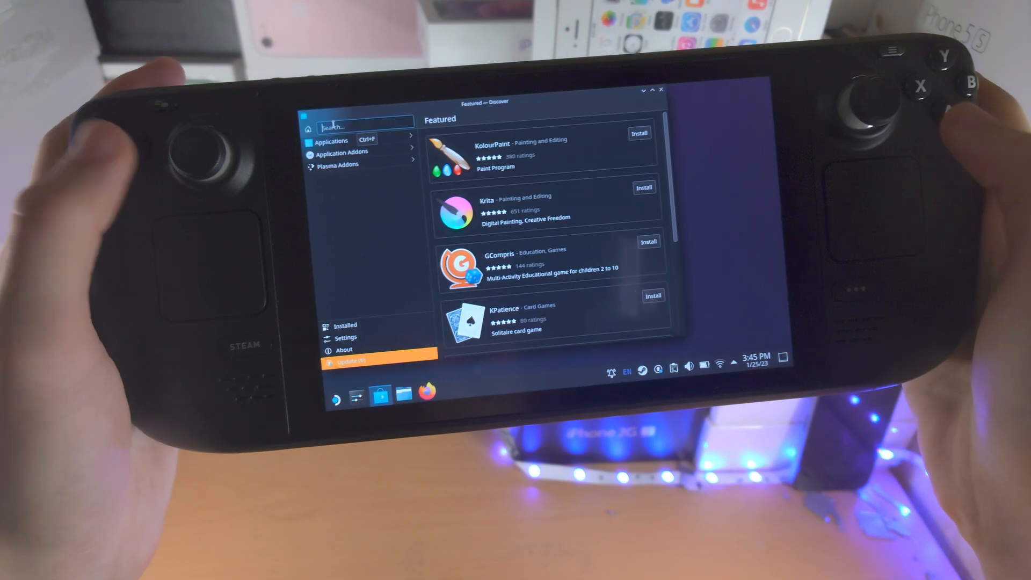
{"action": "left_click", "coordinate": [366, 127]}
{"action": "type", "text": "chrome"}
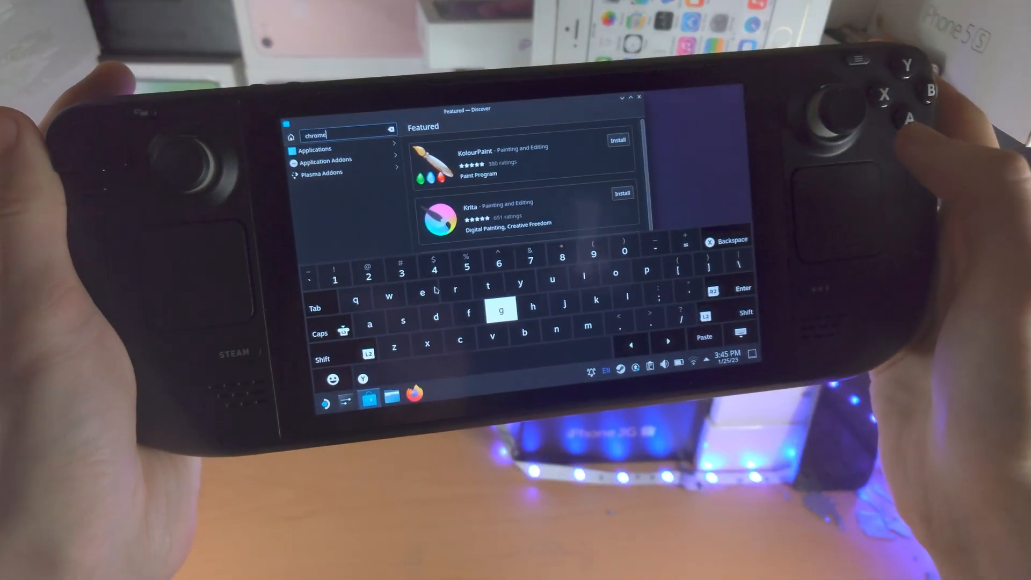
{"action": "key", "text": "Return"}
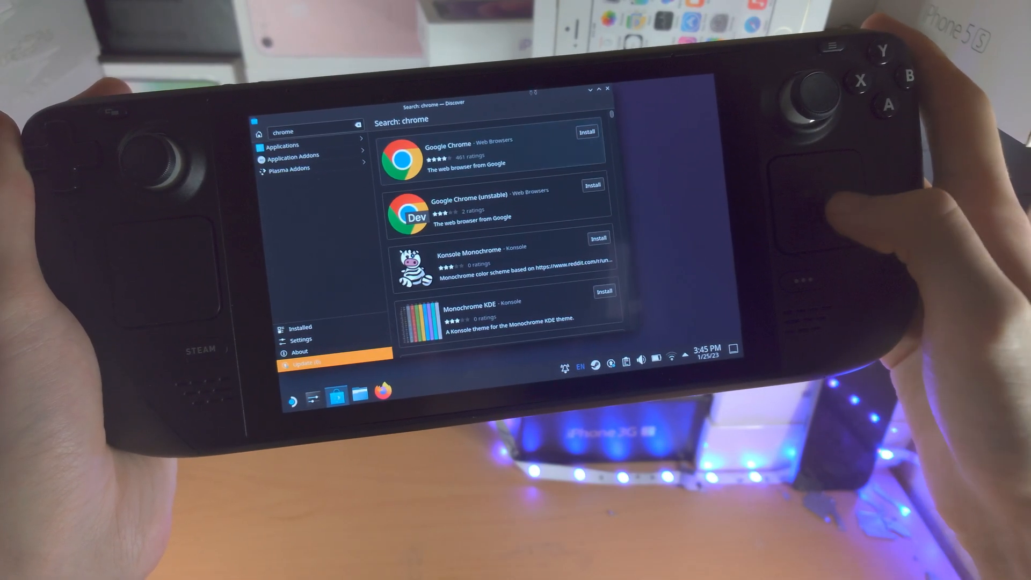
Start installing Google Chrome from the Discover search results.
{"action": "left_click", "coordinate": [587, 131]}
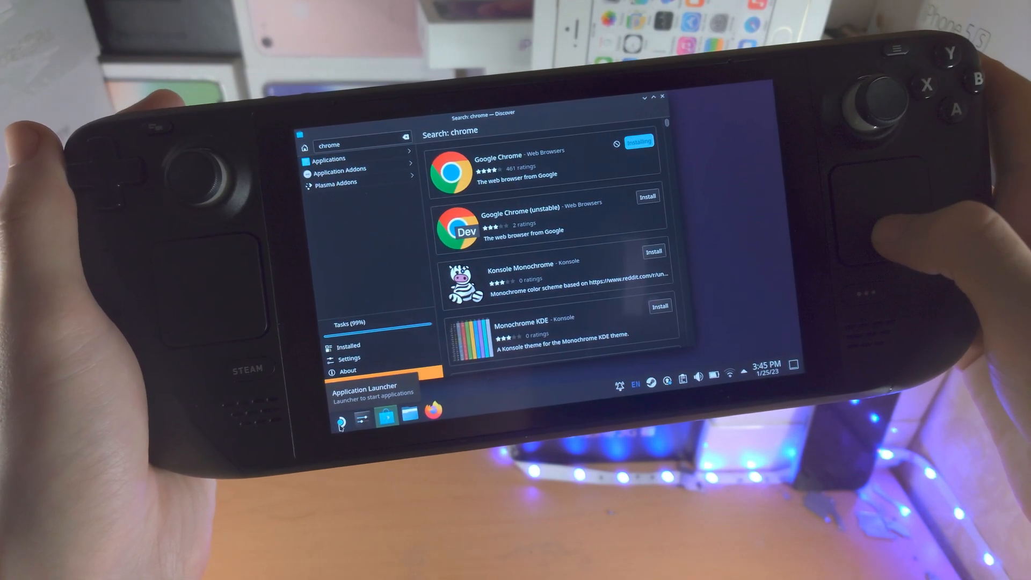
Find Google Chrome in the Application Launcher by searching "chro".
{"action": "left_click", "coordinate": [332, 417]}
{"action": "type", "text": "chro"}
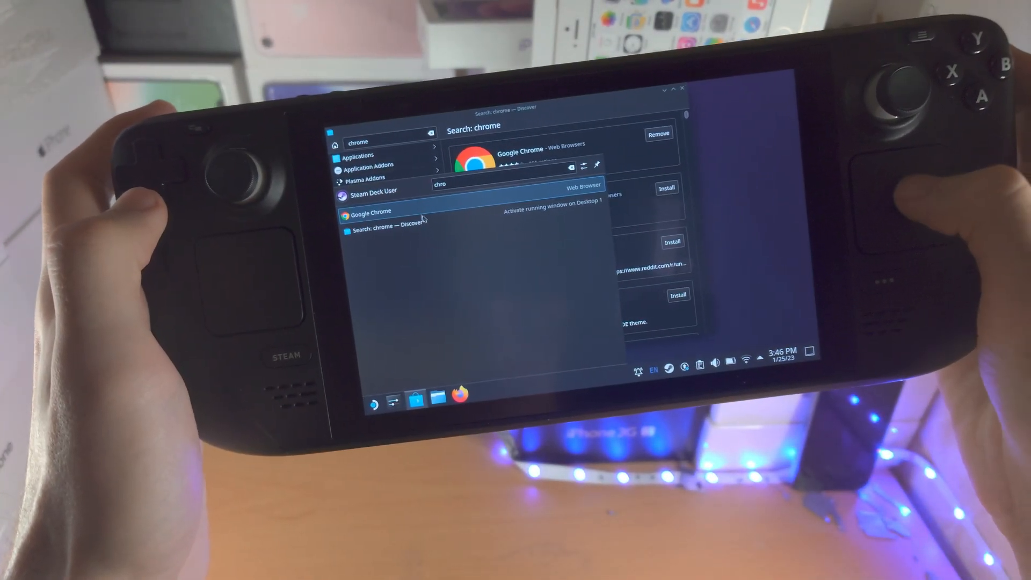
Launch Google Chrome from its launcher entry and accept the Welcome to Google Chrome dialog with OK.
{"action": "right_click", "coordinate": [372, 211]}
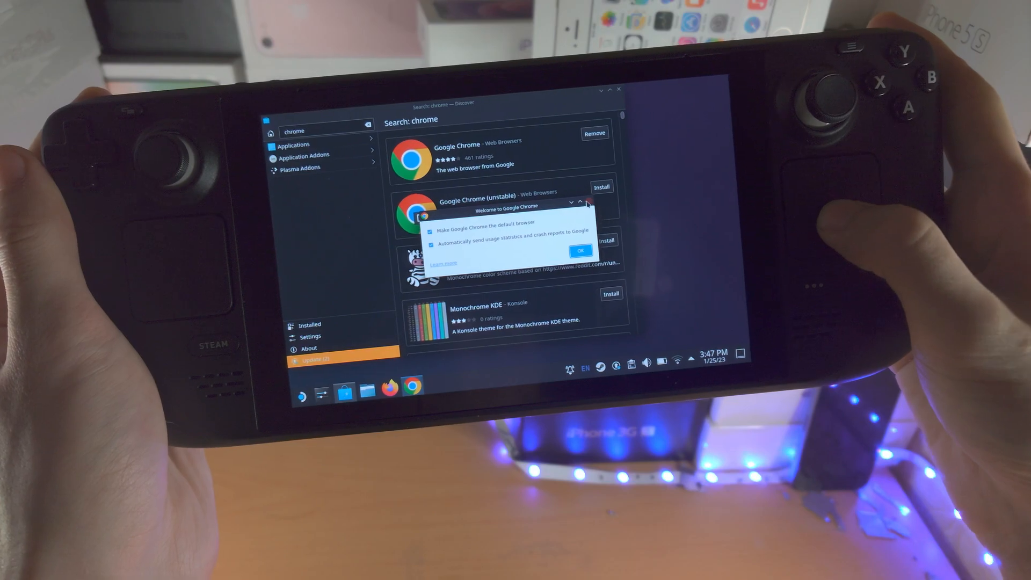
{"action": "left_click", "coordinate": [582, 251]}
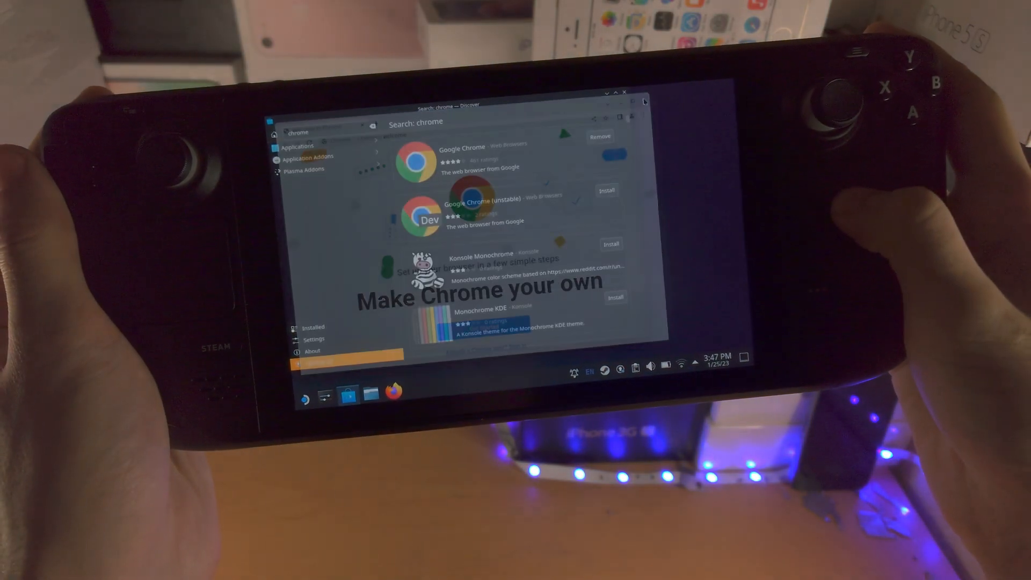